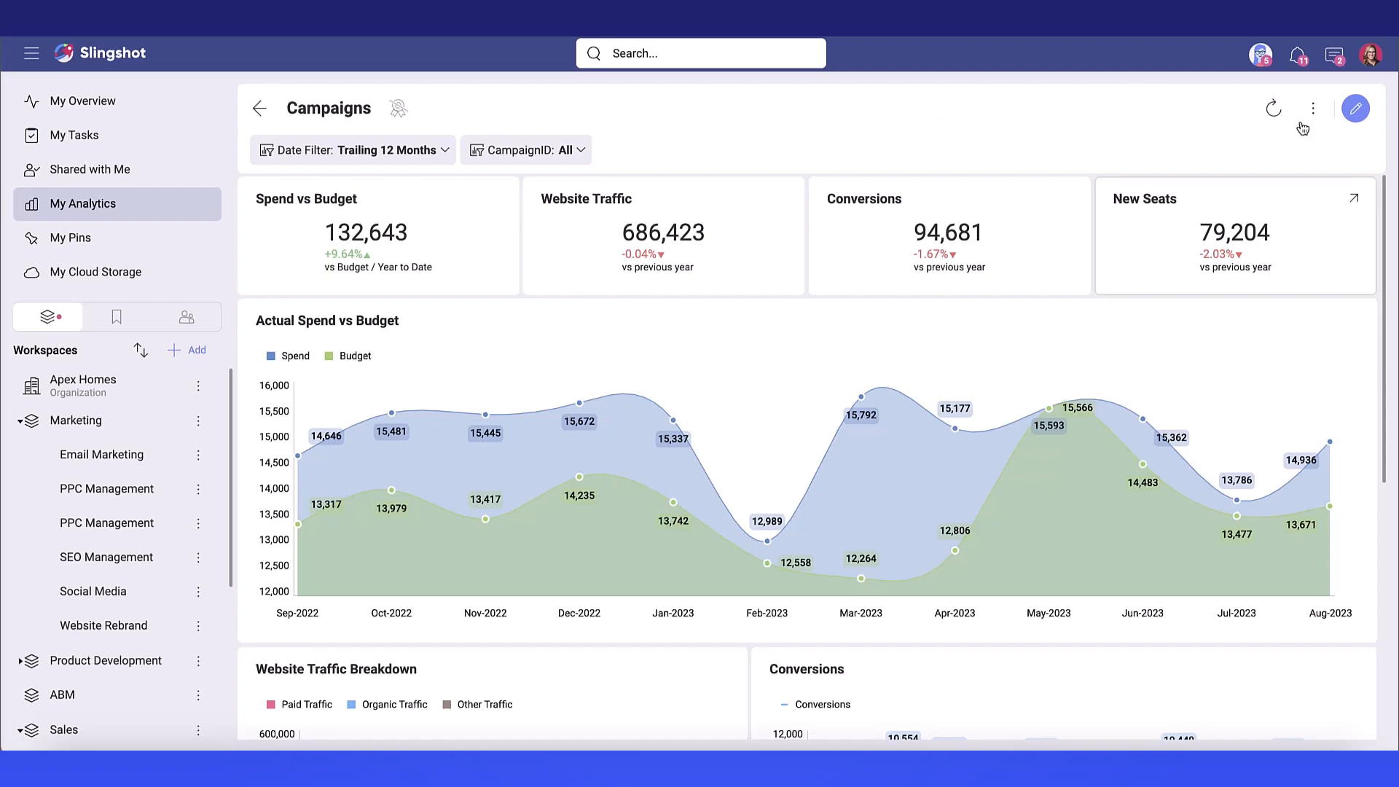
- Open the Campaigns dashboard's Excel export dialog listing all eight visualization sheets
scroll(down, 3)
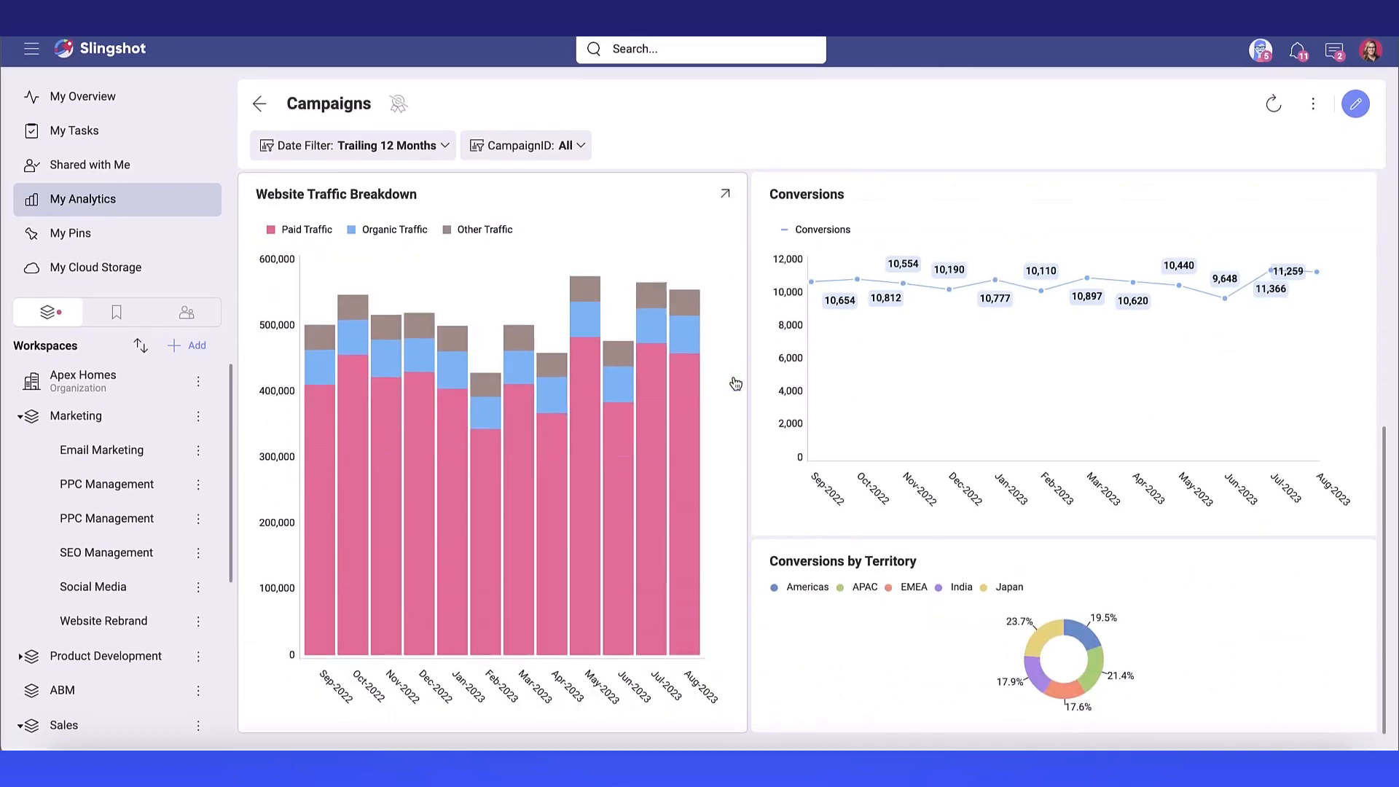
scroll(up, 3)
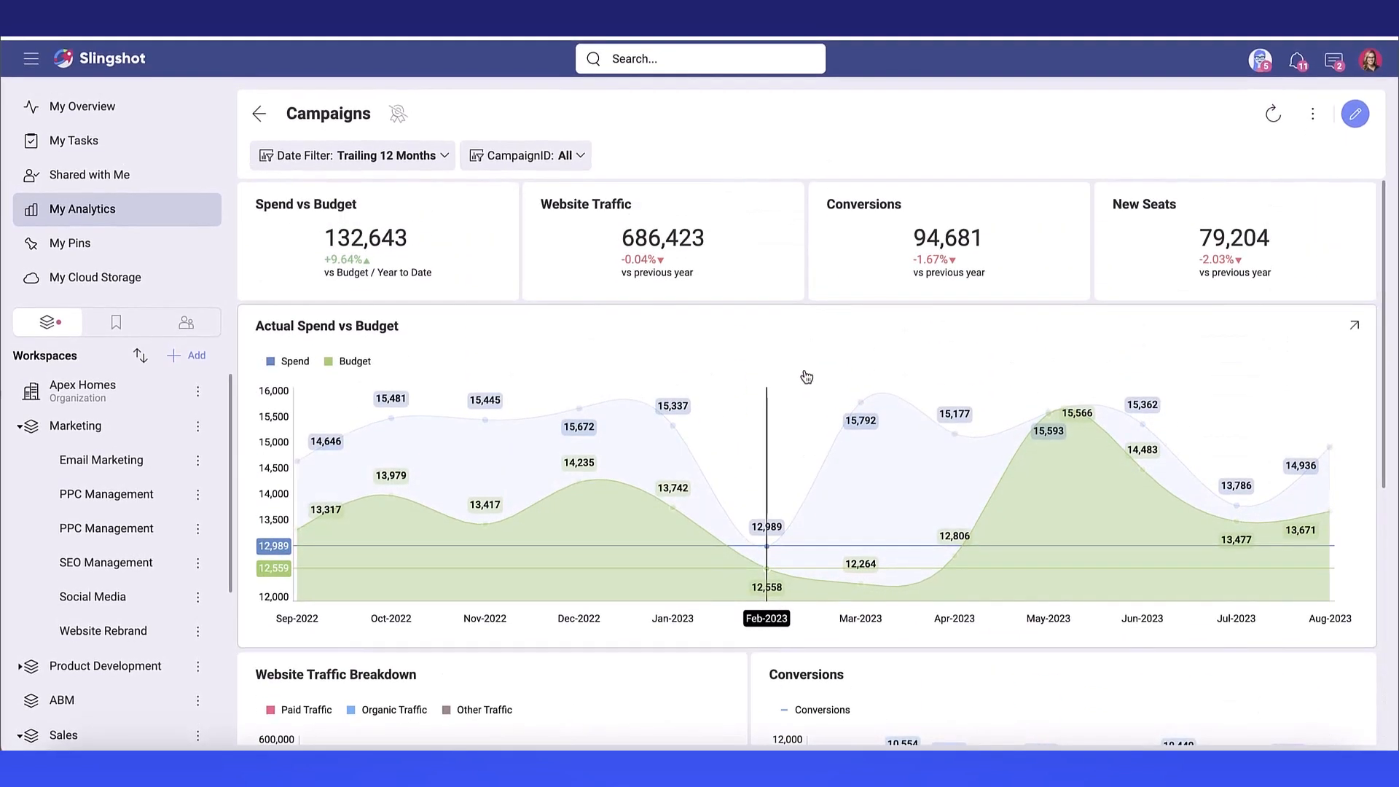
mouse_move(1312, 109)
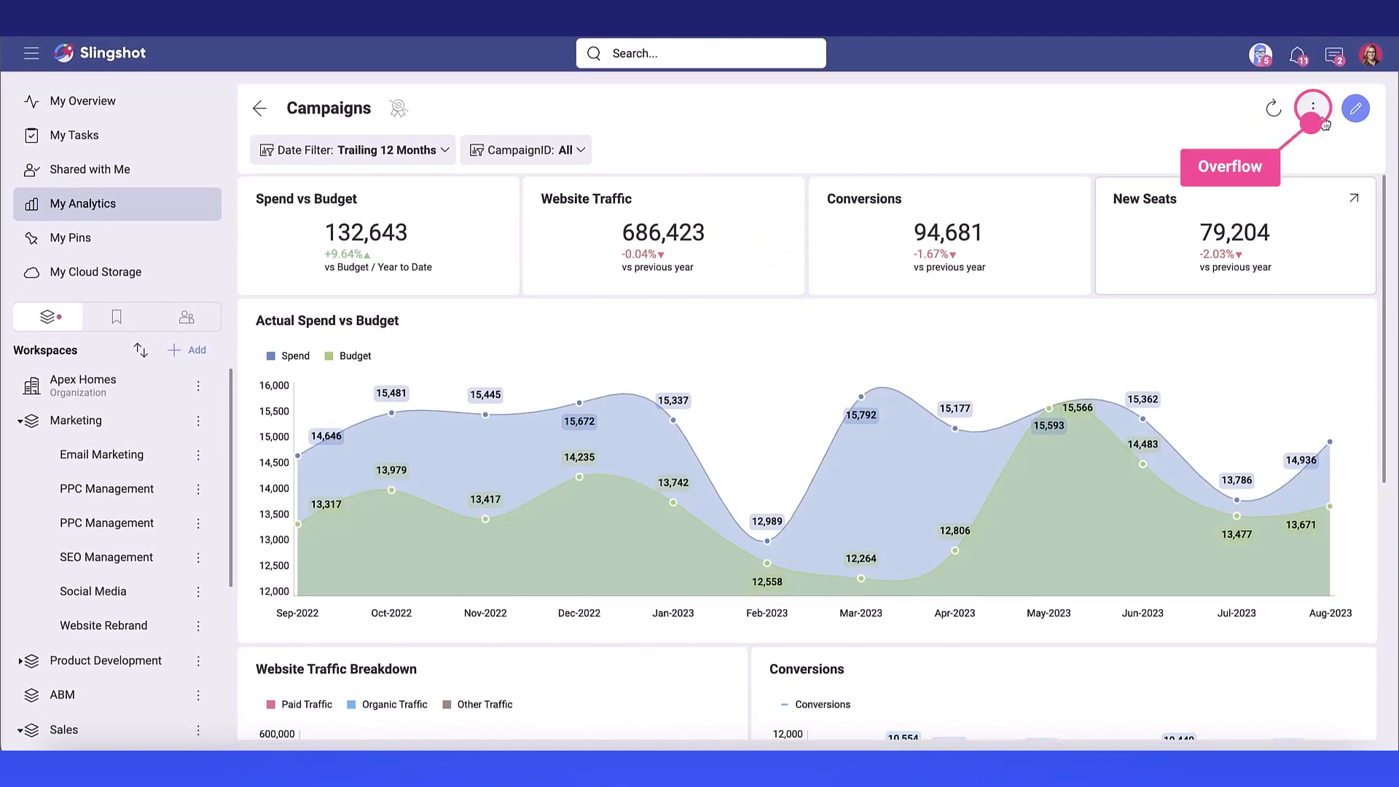
click(1312, 108)
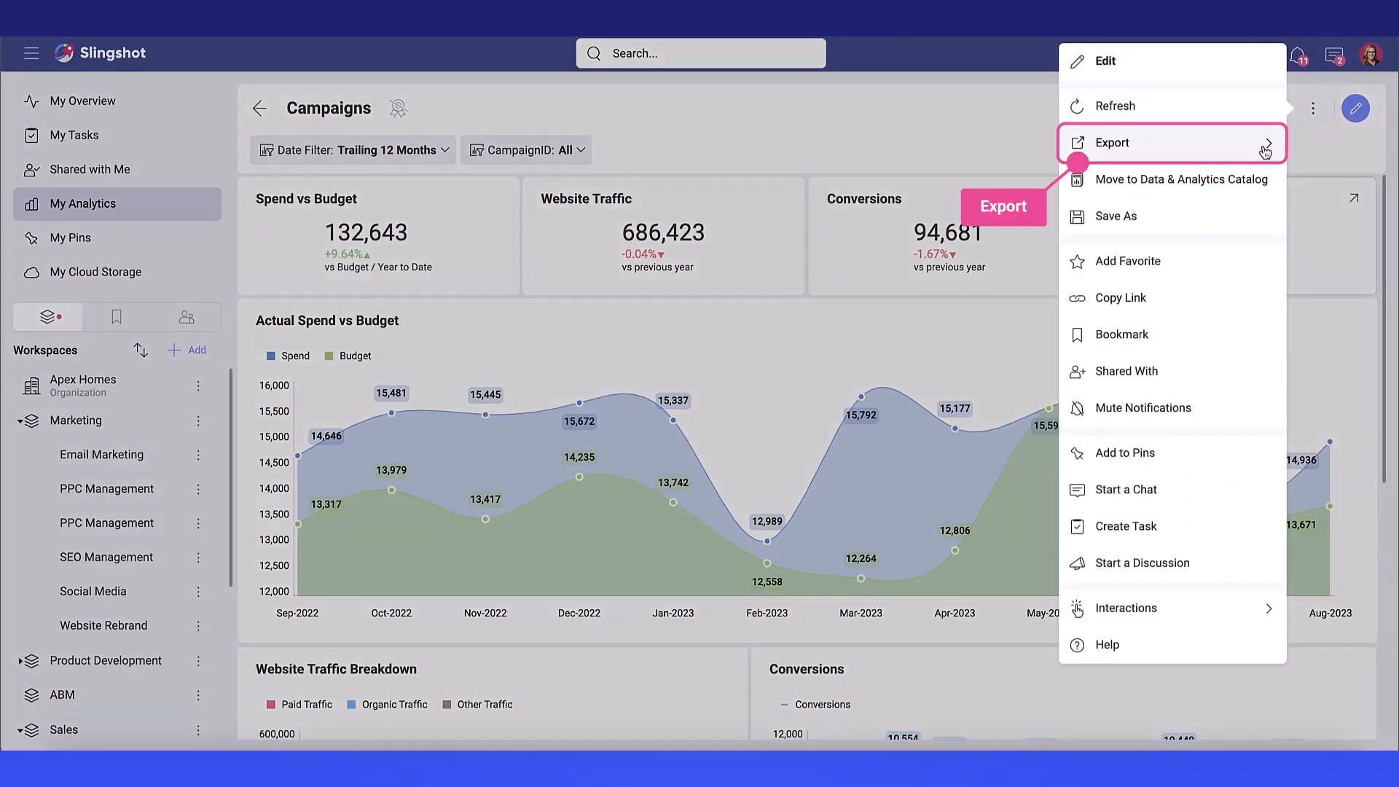
click(1111, 143)
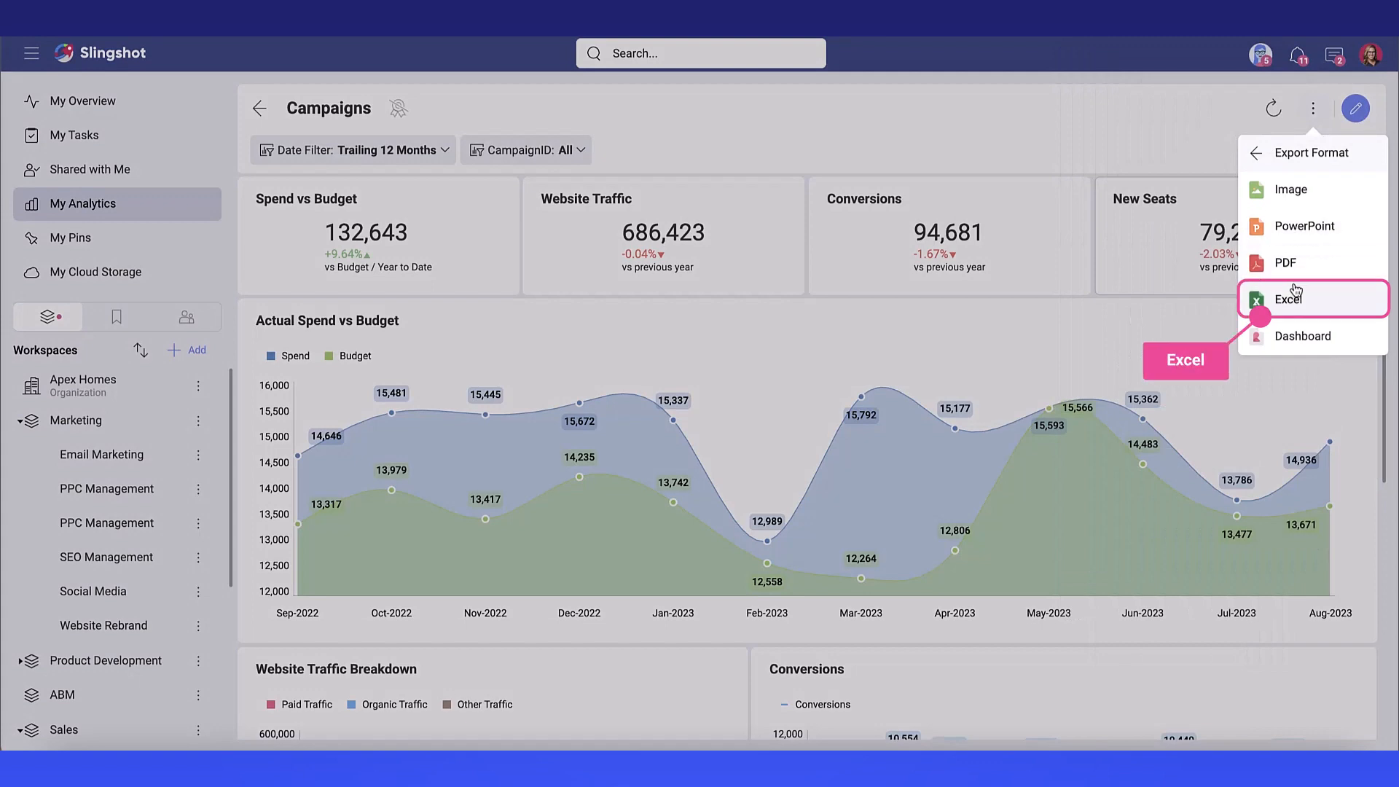
click(1288, 299)
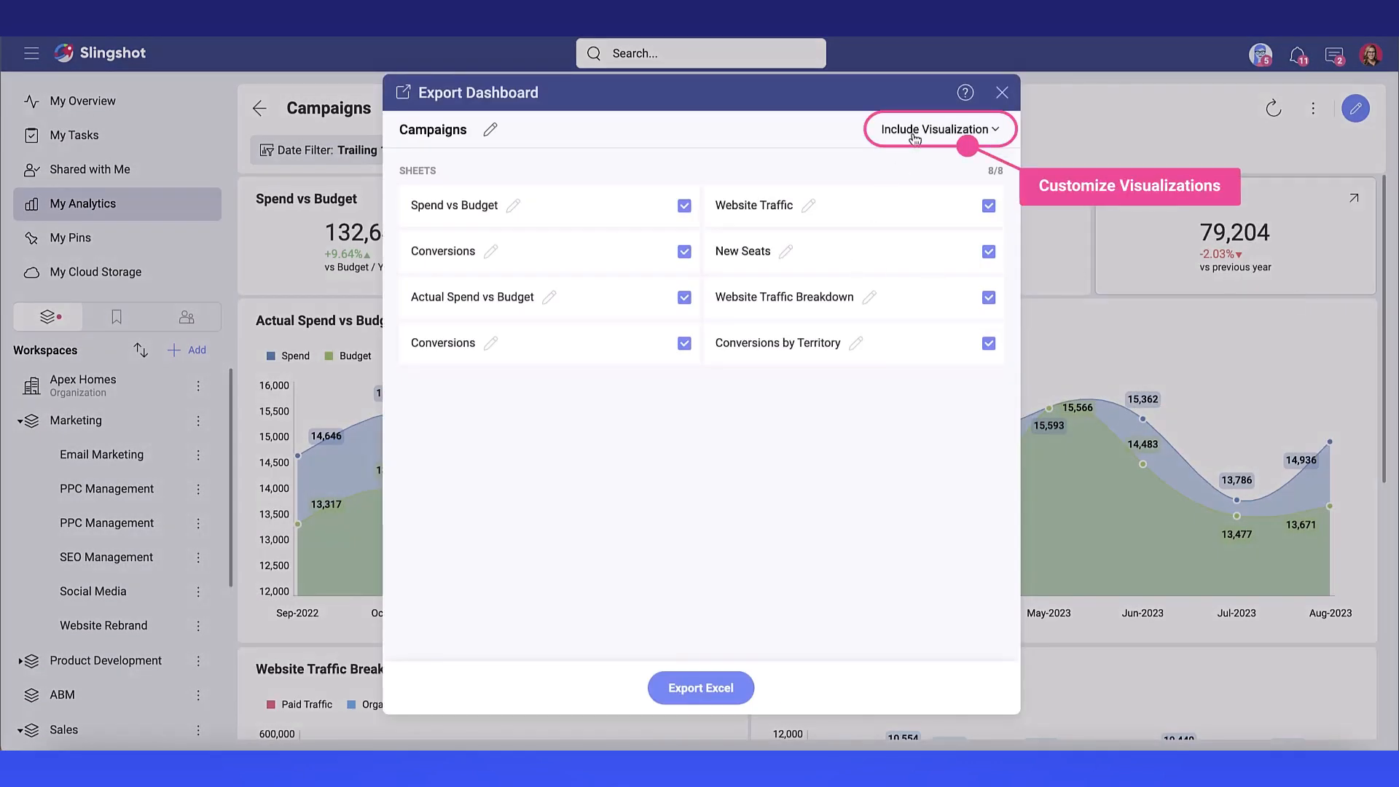
click(939, 129)
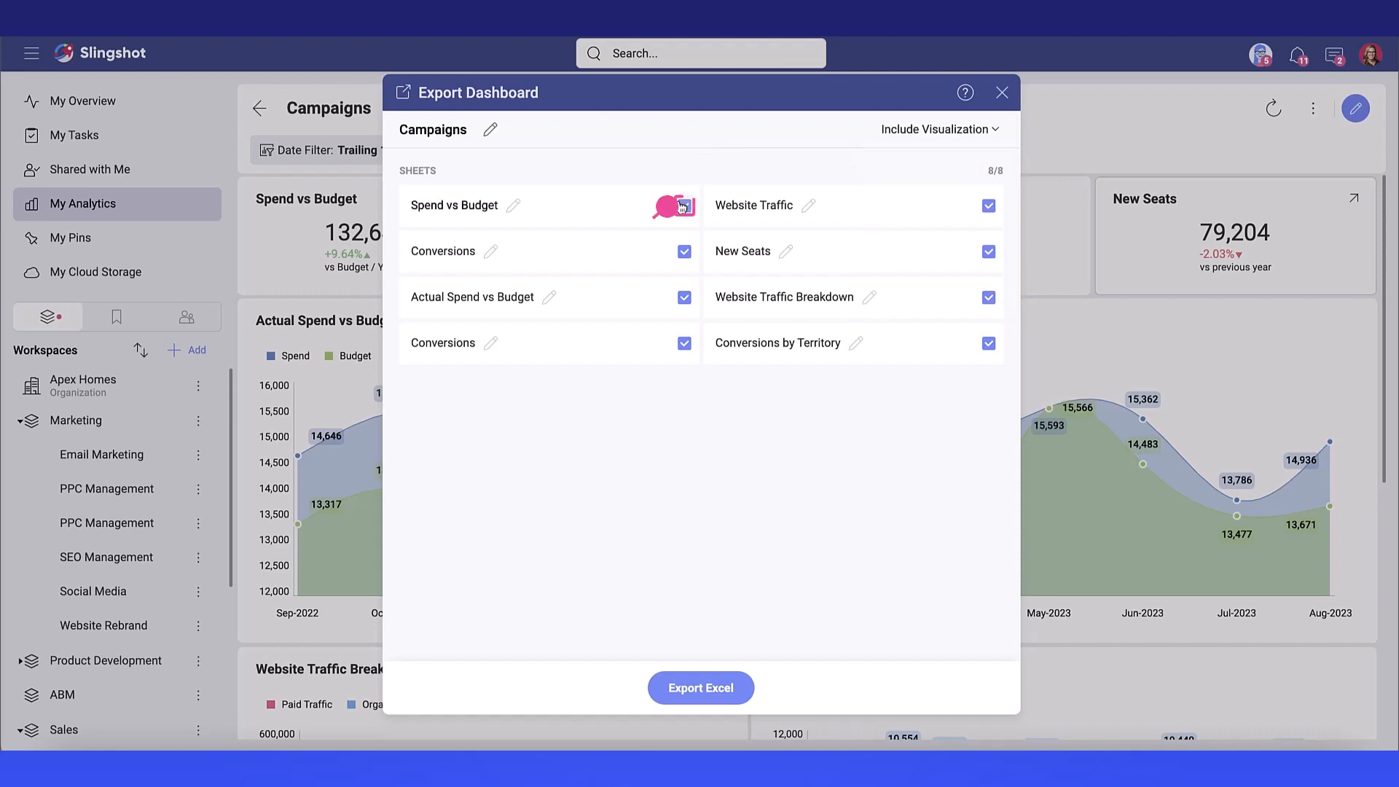
click(684, 206)
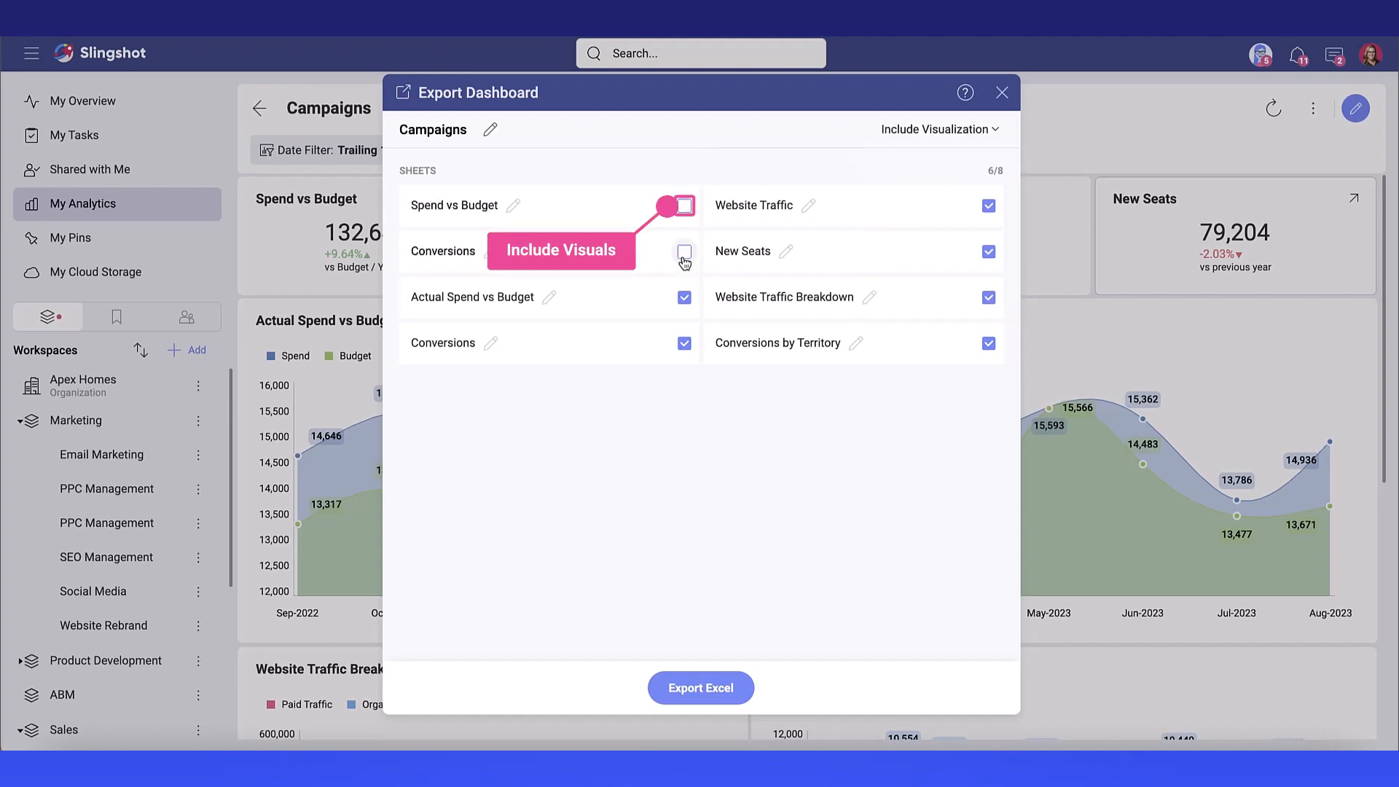
click(685, 250)
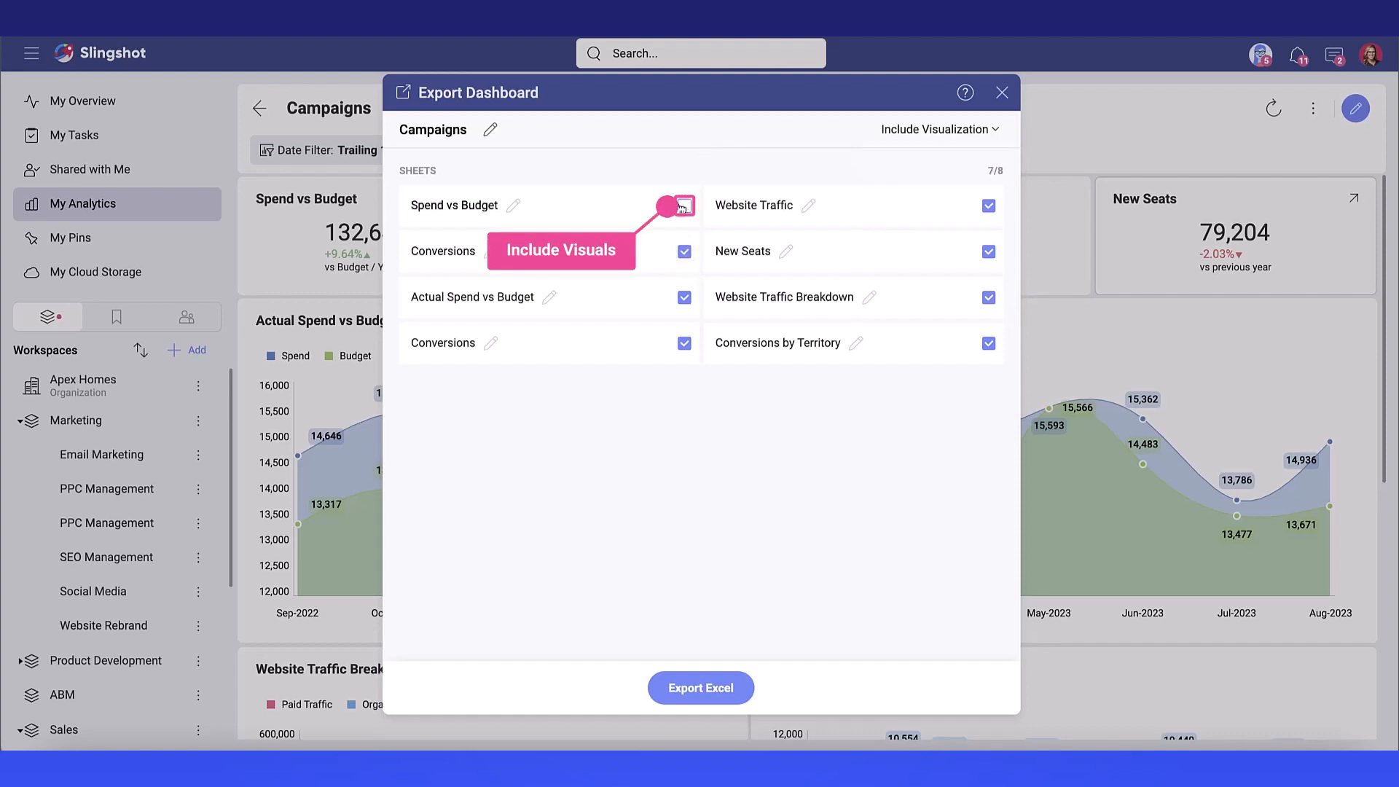
click(683, 205)
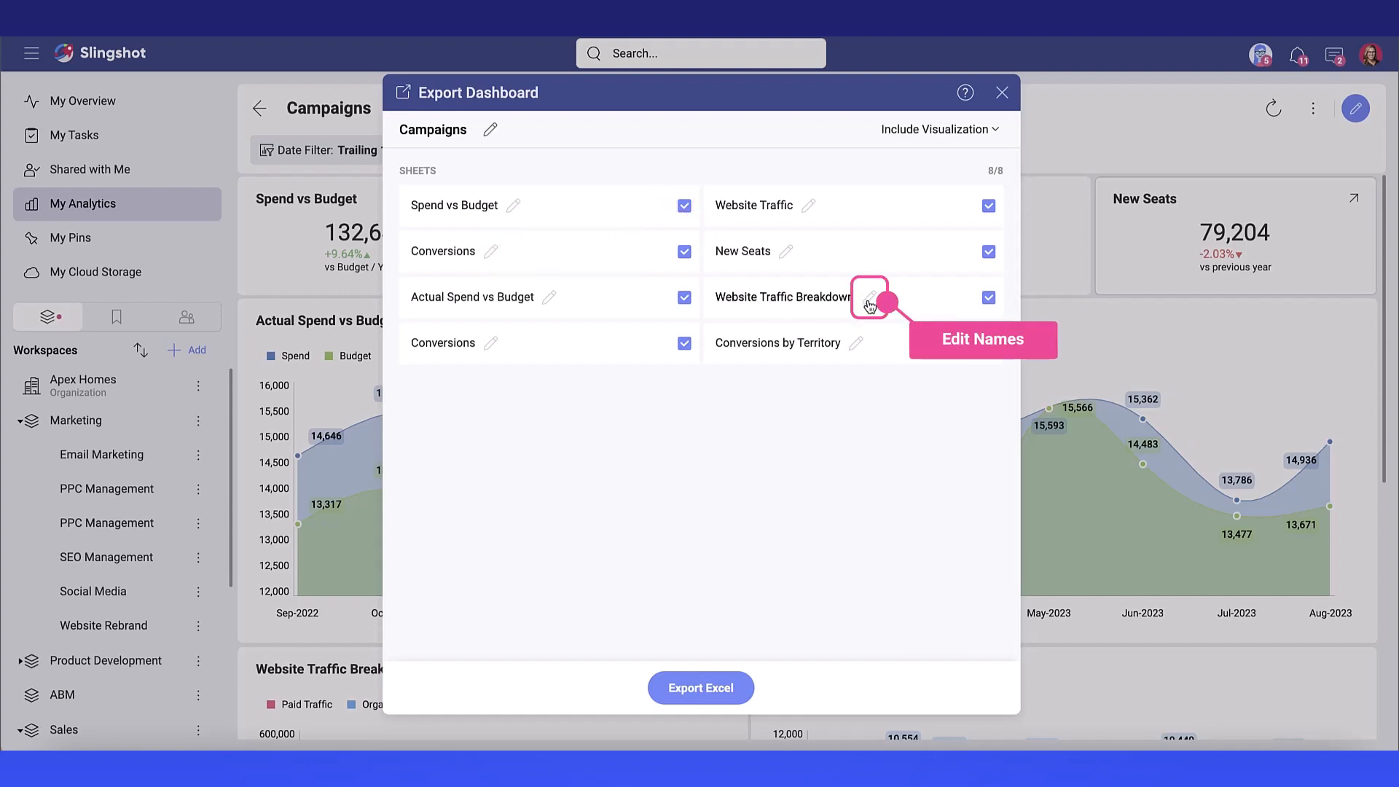
- Cancel renaming the Website Traffic Breakdown sheet and export all eight sheets to Excel
click(870, 297)
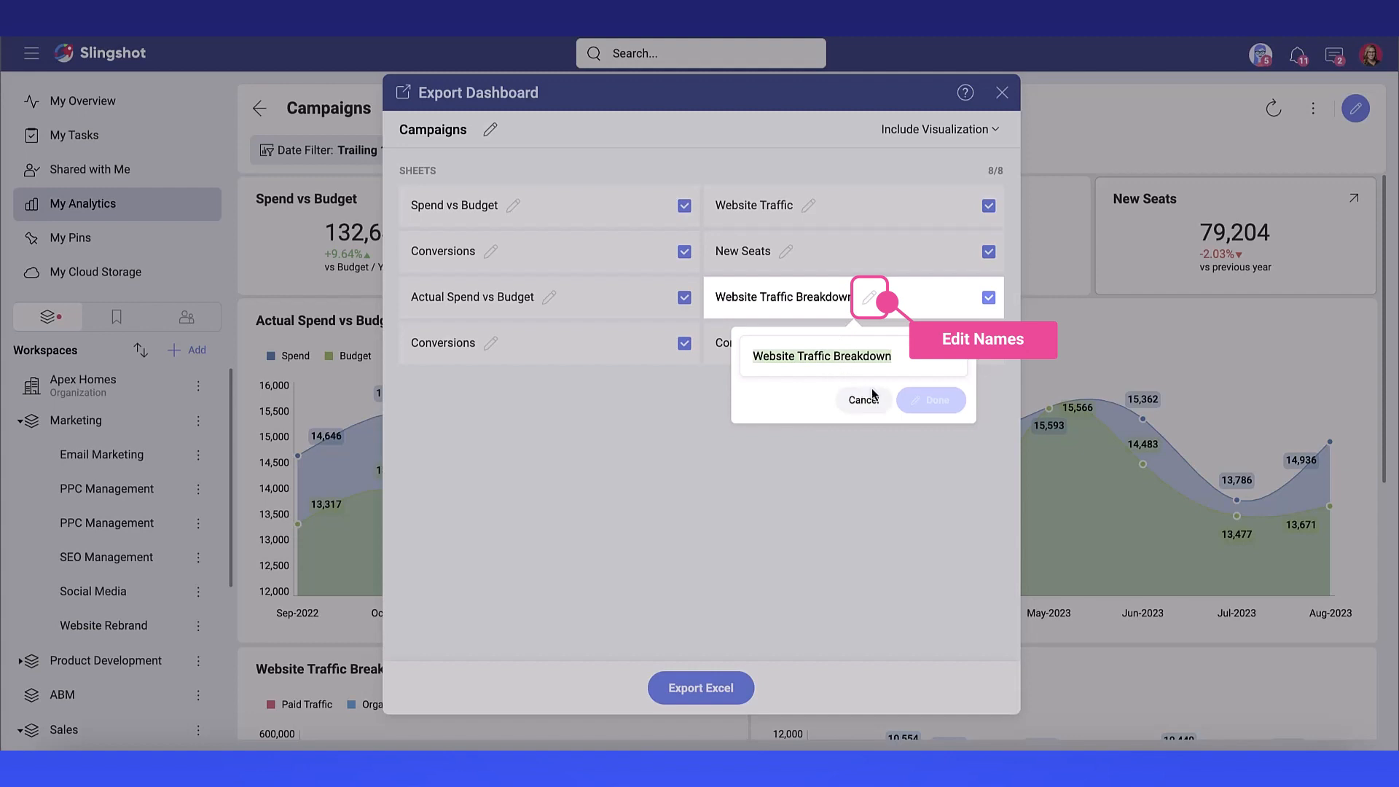
mouse_move(875, 500)
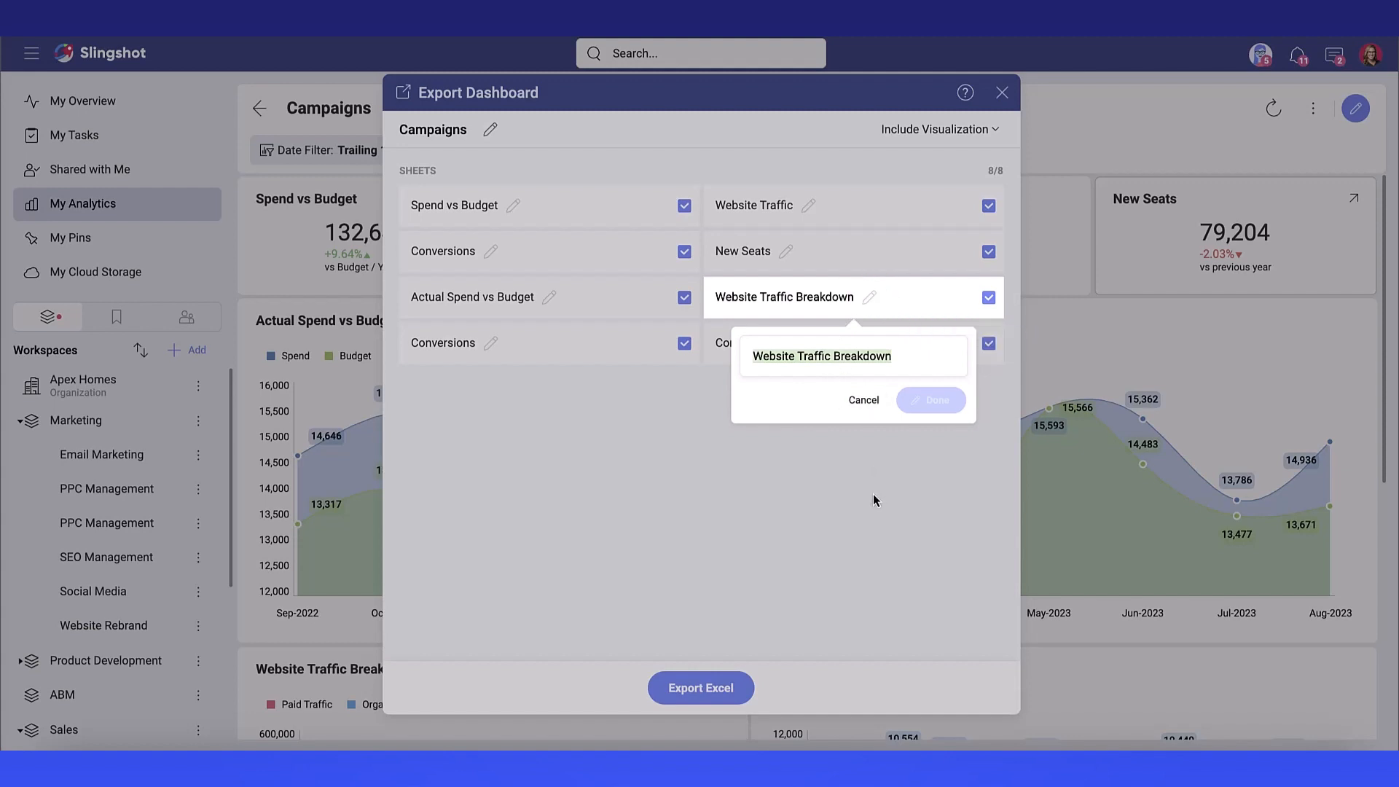
click(930, 401)
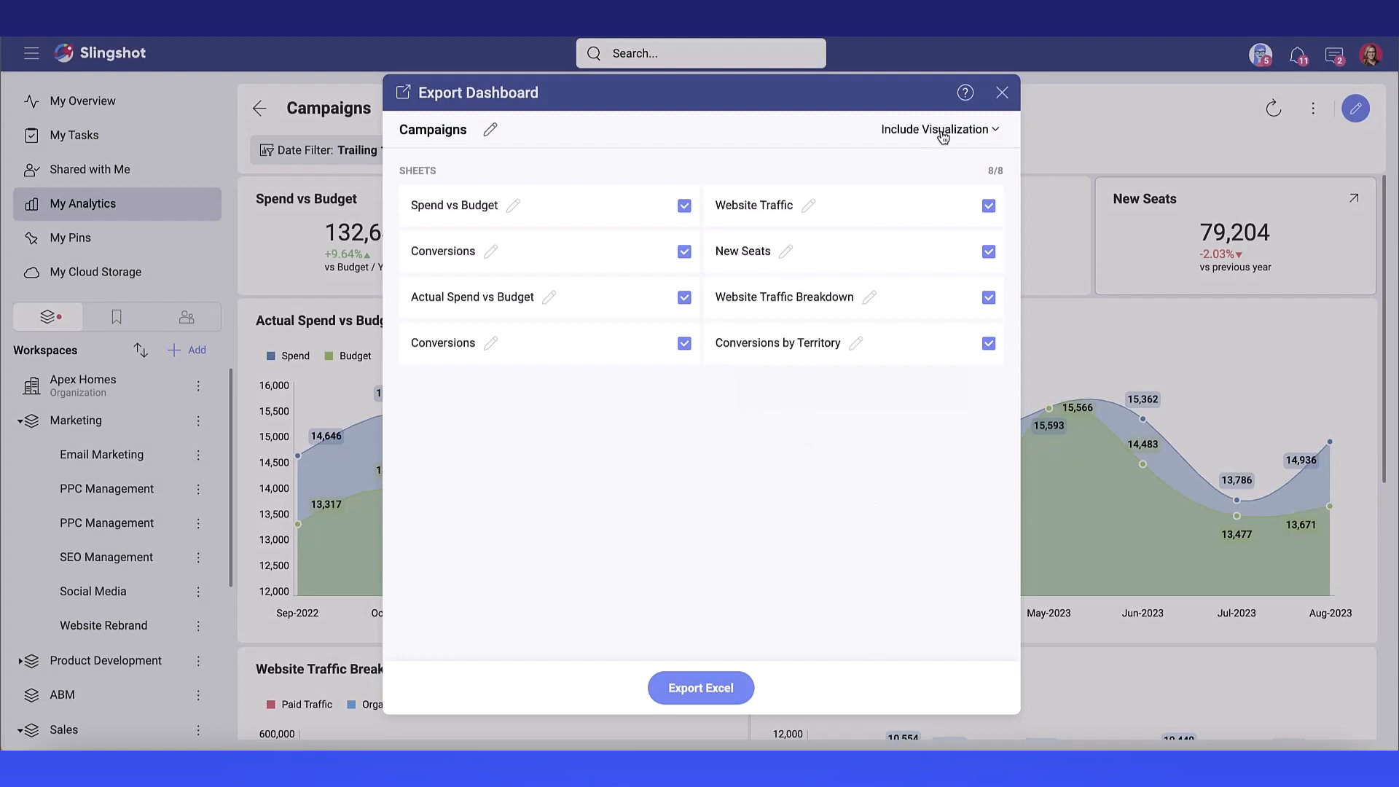
mouse_move(569, 330)
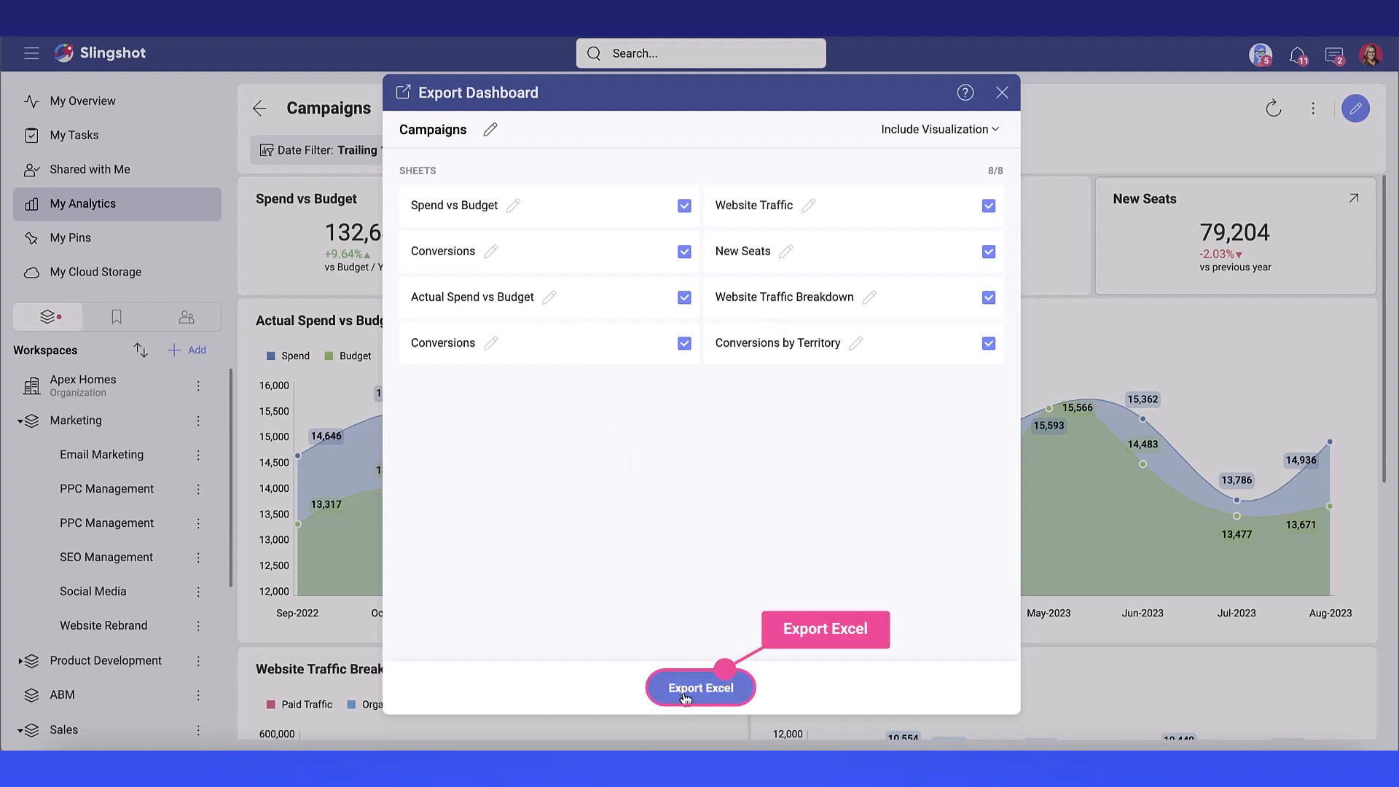
click(700, 687)
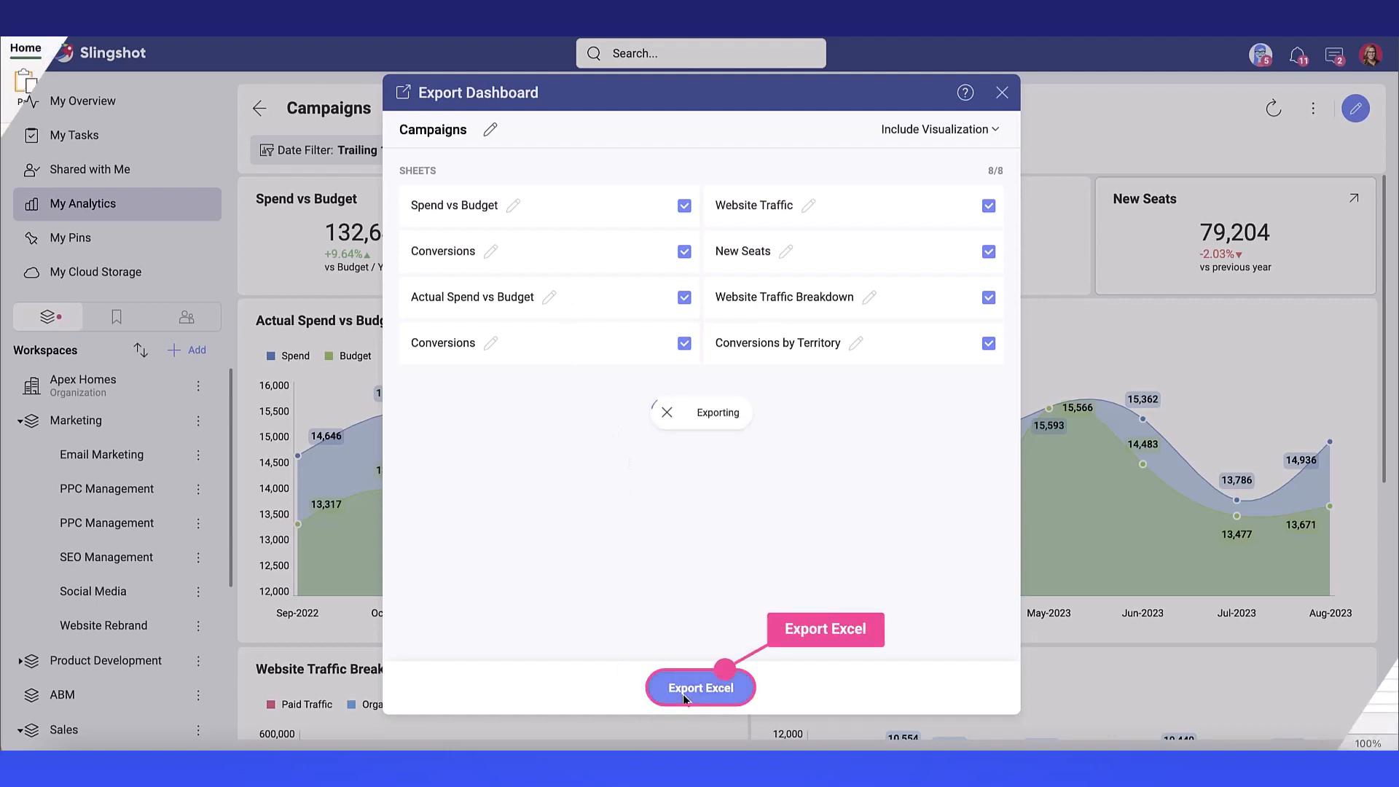
click(700, 687)
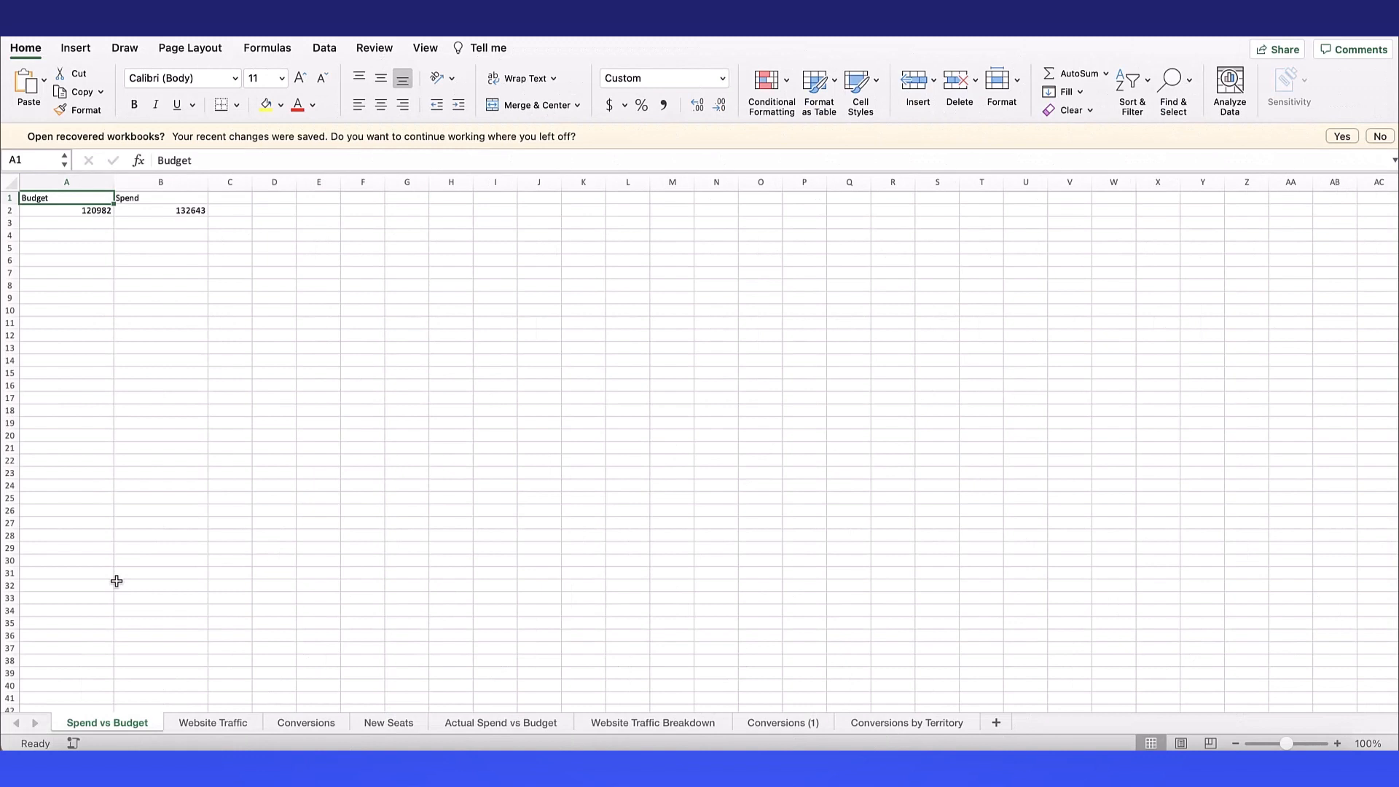
mouse_move(381, 688)
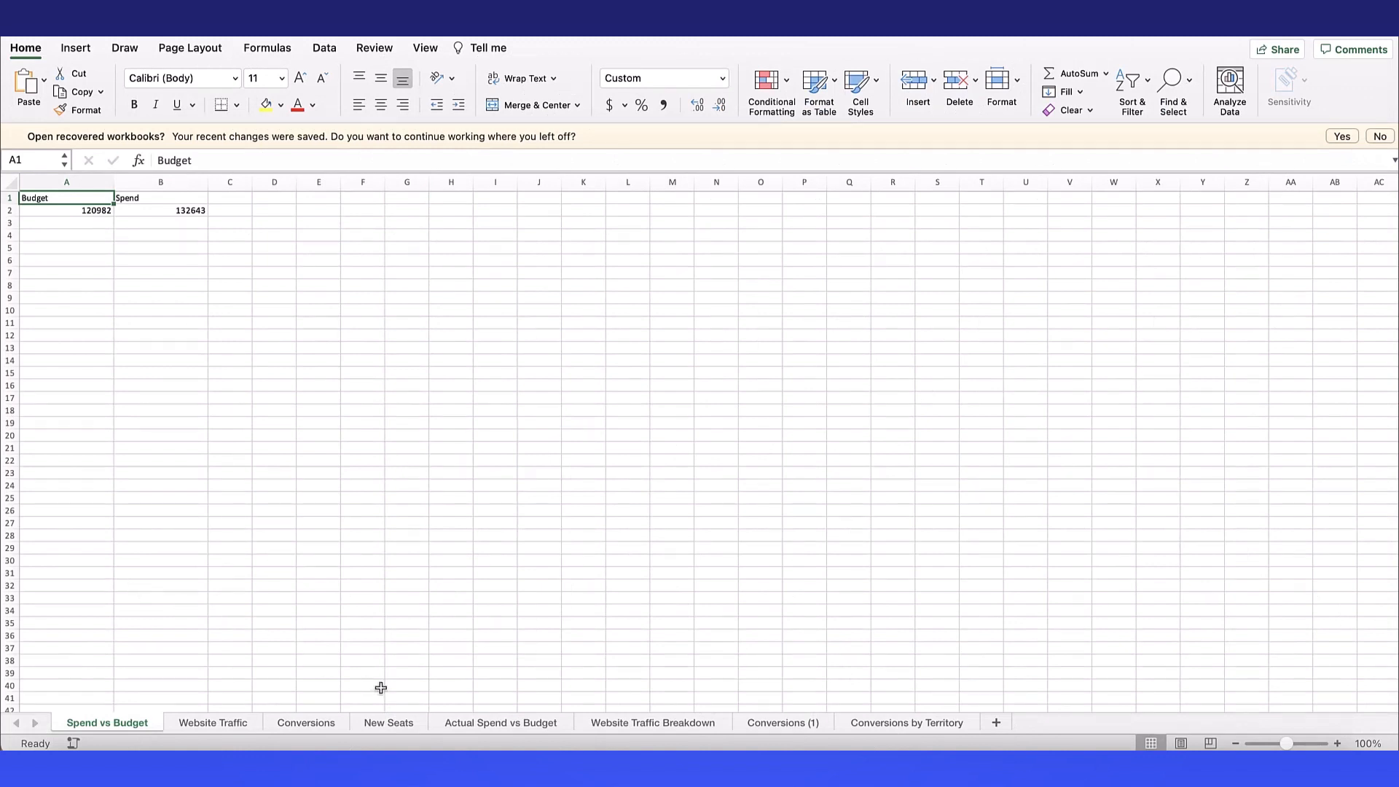
- Browse the New Seats, Actual Spend vs Budget, Website Traffic, Conversions and Conversions by Territory sheets
click(387, 724)
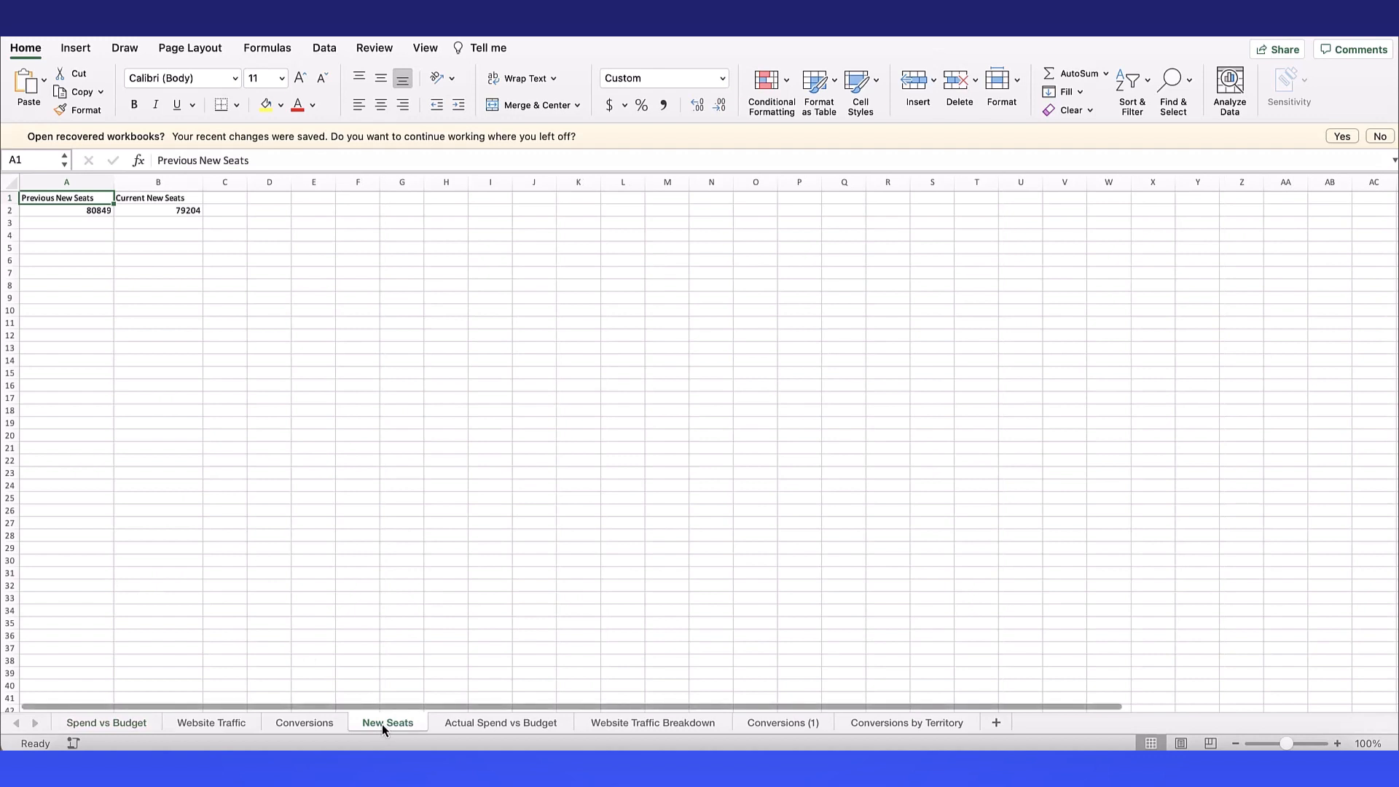
click(501, 724)
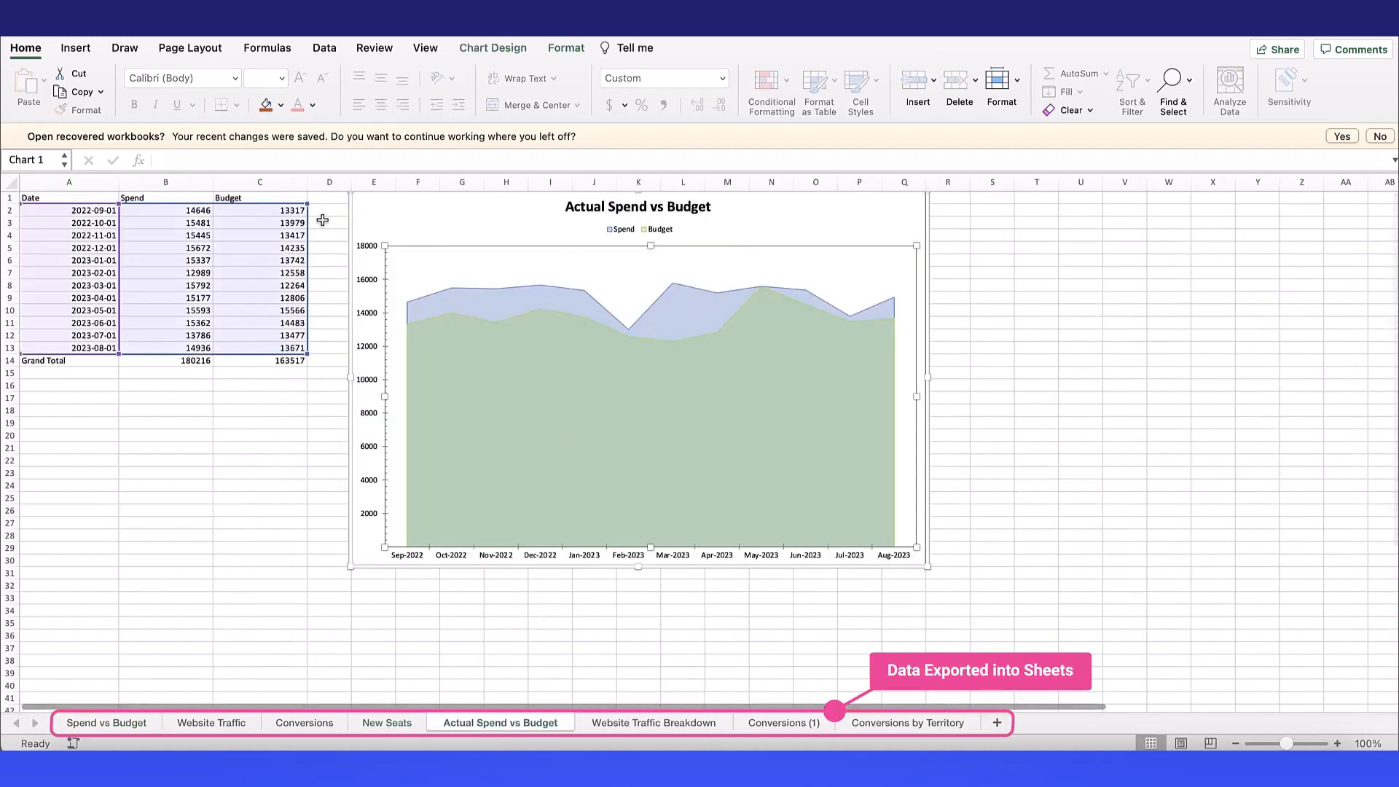
click(653, 724)
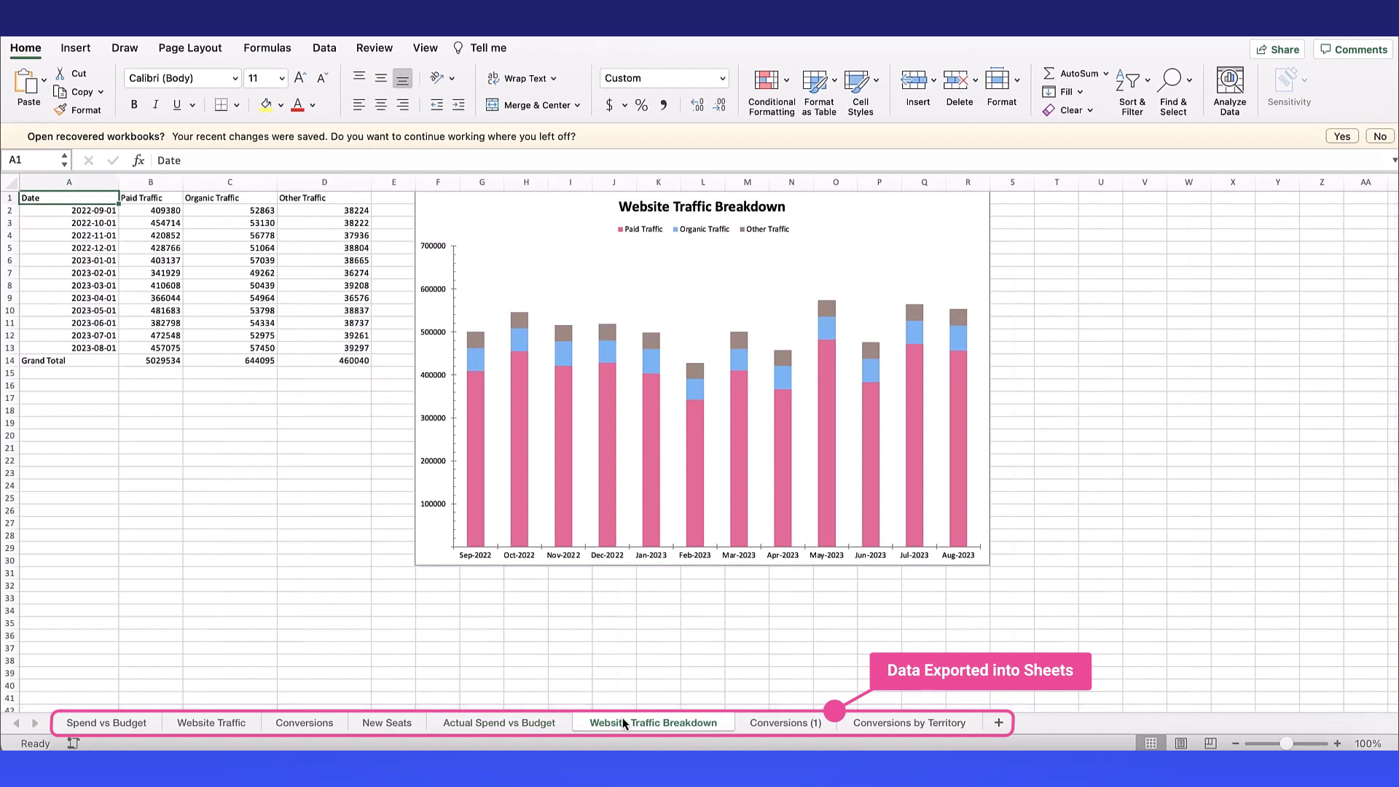
click(782, 723)
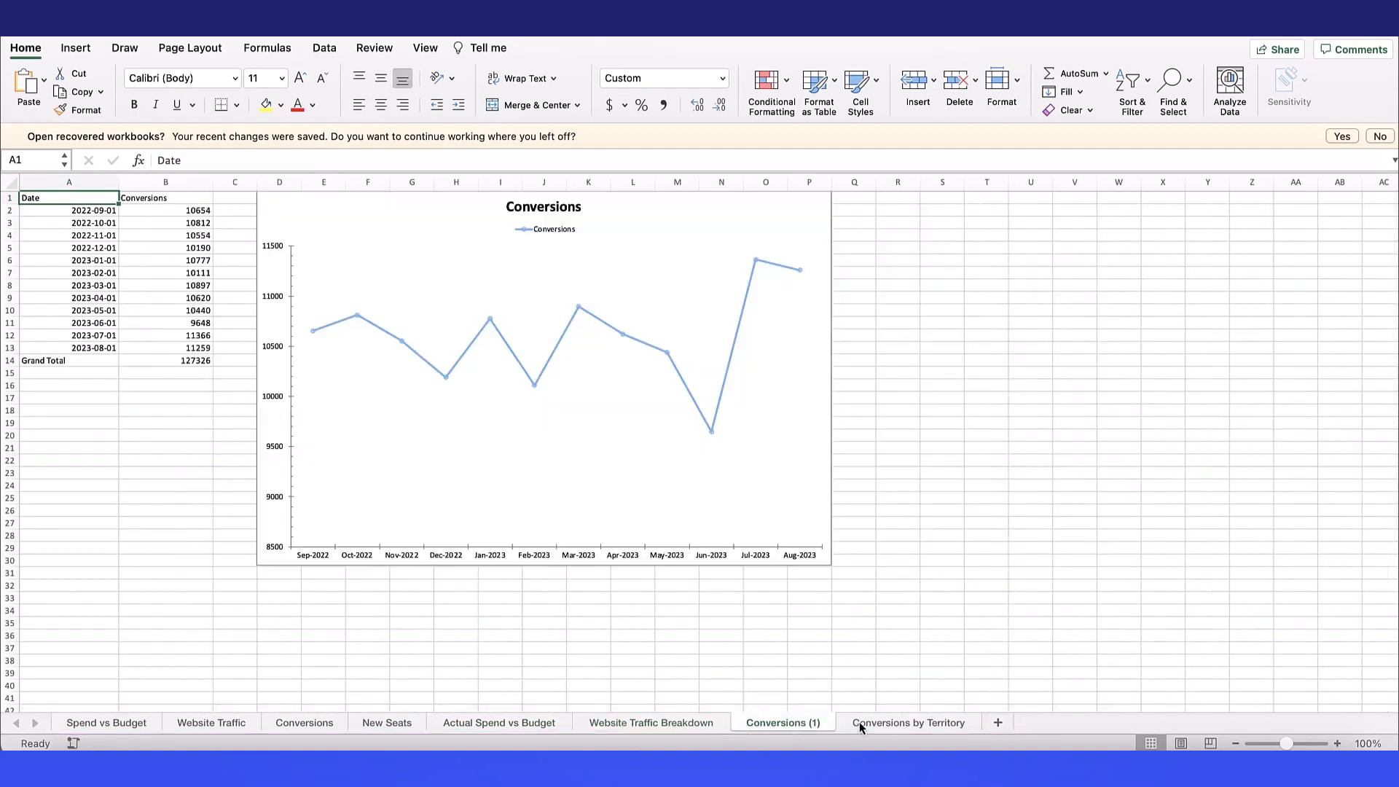
click(907, 723)
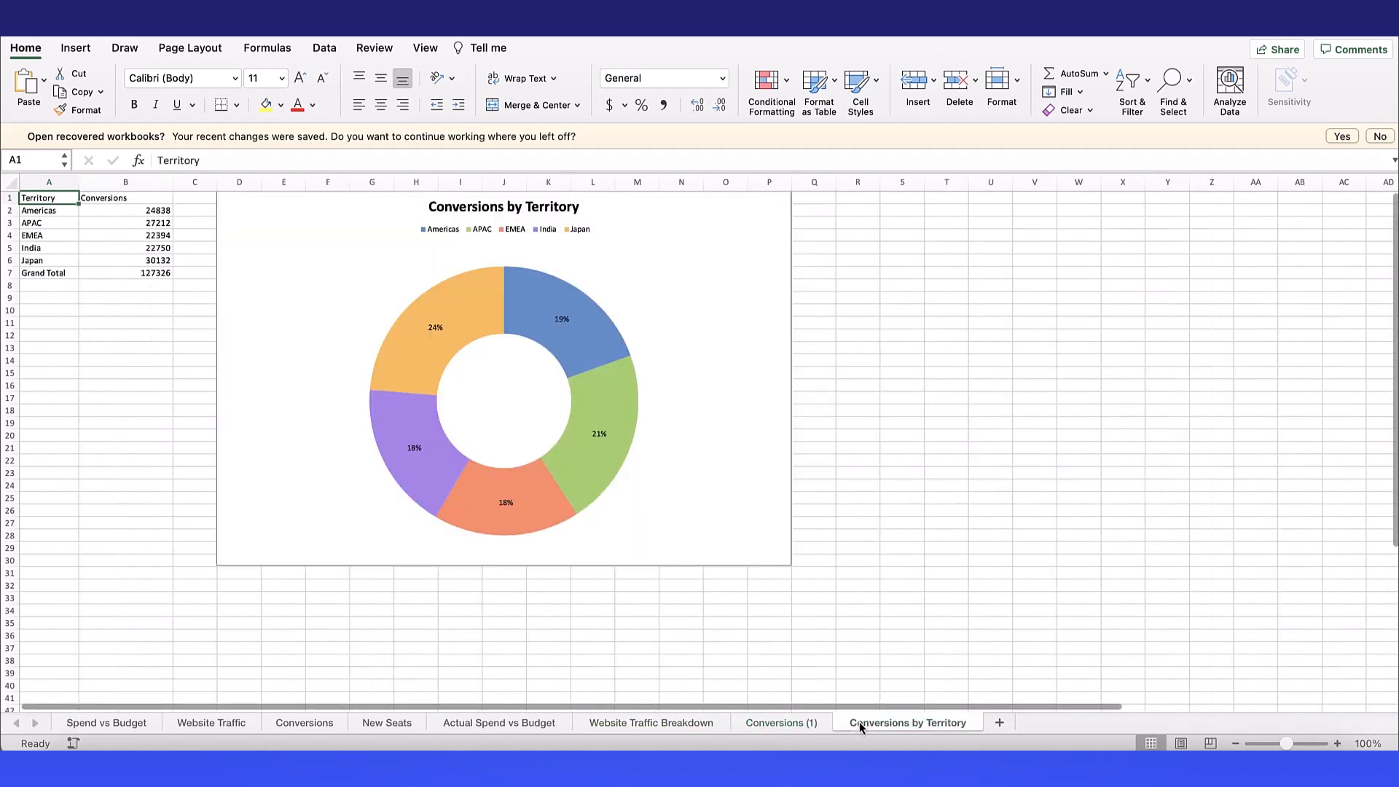